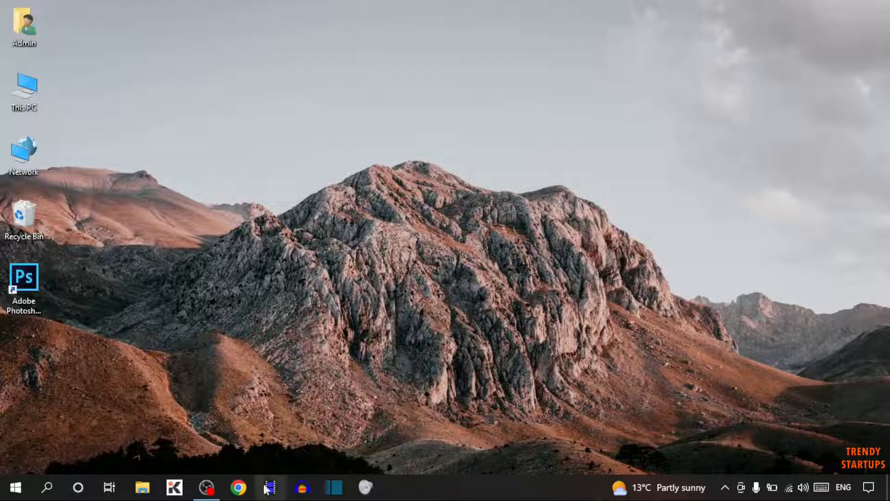
Launch Chrome and search Google for d3d12.dll
{"action": "left_click", "coordinate": [238, 487]}
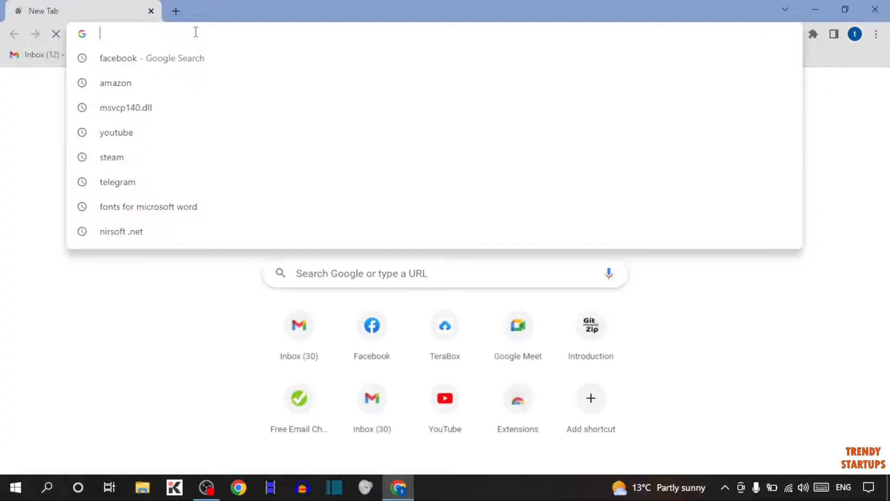
{"action": "type", "text": "d3"}
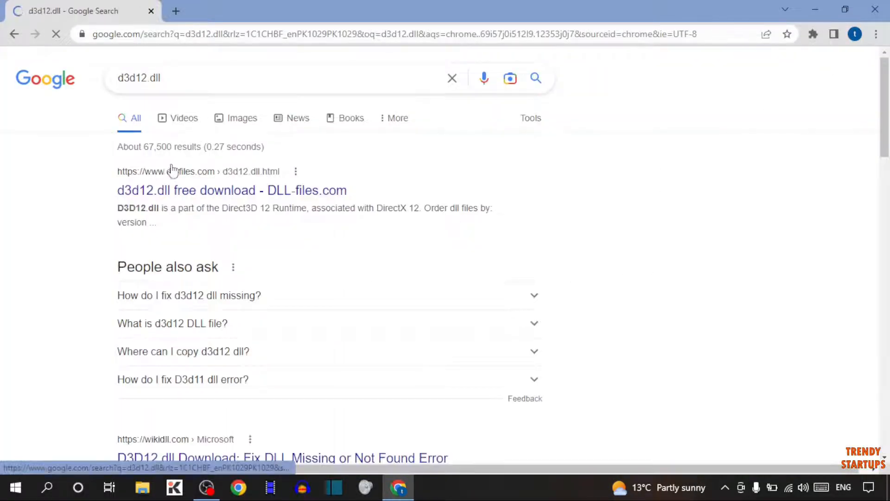
Open the DLL-files.com d3d12.dll page and download the 64-bit version as d3d12.zip
{"action": "left_click", "coordinate": [231, 190]}
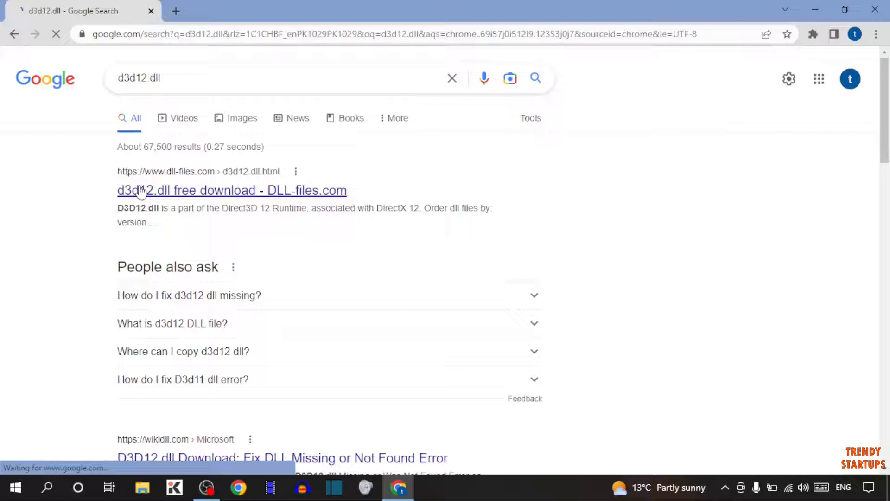
{"action": "left_click", "coordinate": [232, 190]}
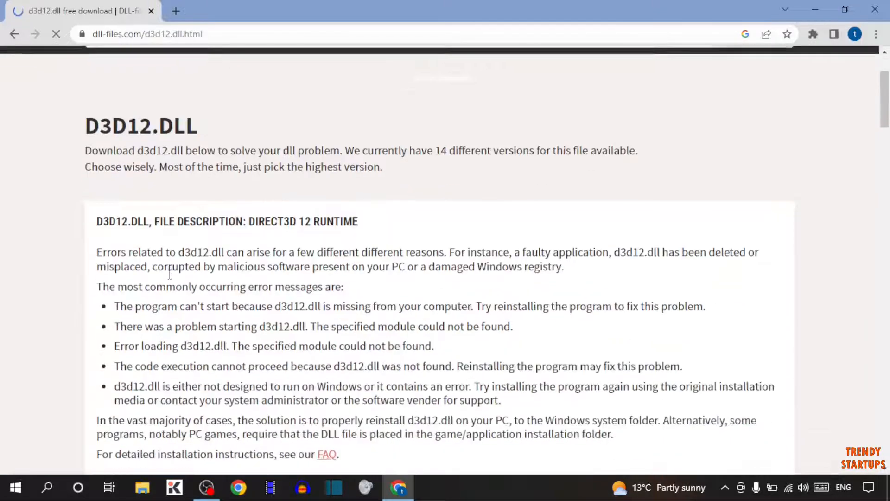
{"action": "scroll", "scroll_direction": "down", "scroll_amount": 3}
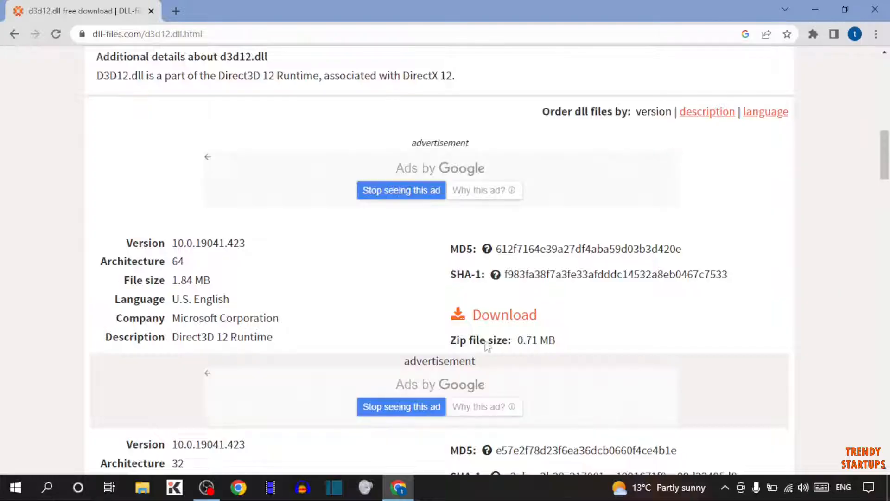
{"action": "mouse_move", "coordinate": [173, 267]}
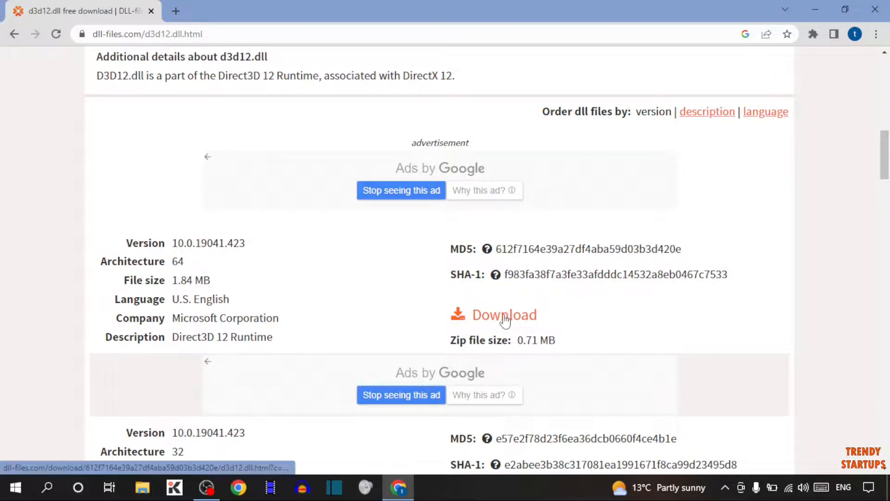
{"action": "left_click", "coordinate": [503, 315]}
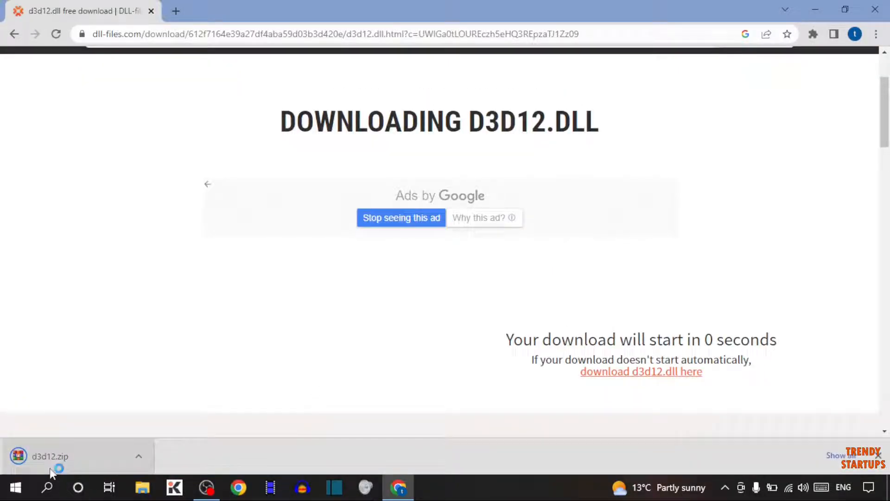
{"action": "mouse_move", "coordinate": [164, 448]}
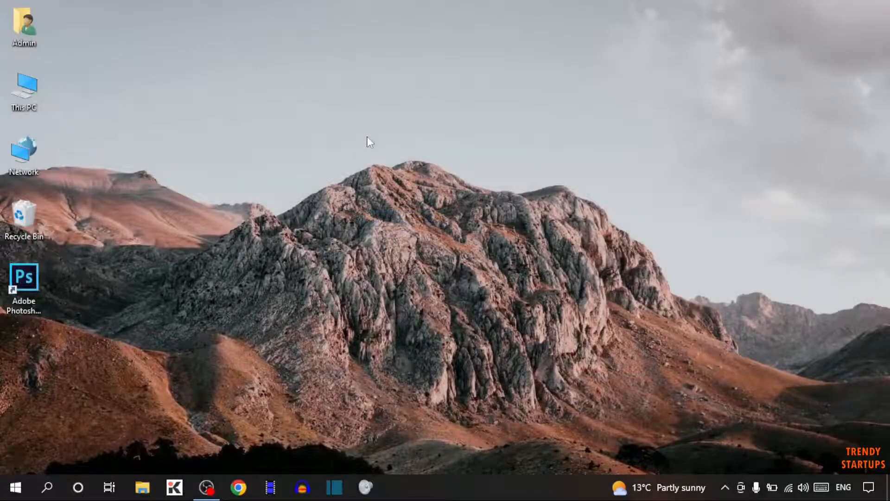
Extract d3d12.zip from Downloads into a d3d12 folder
{"action": "left_click", "coordinate": [142, 487]}
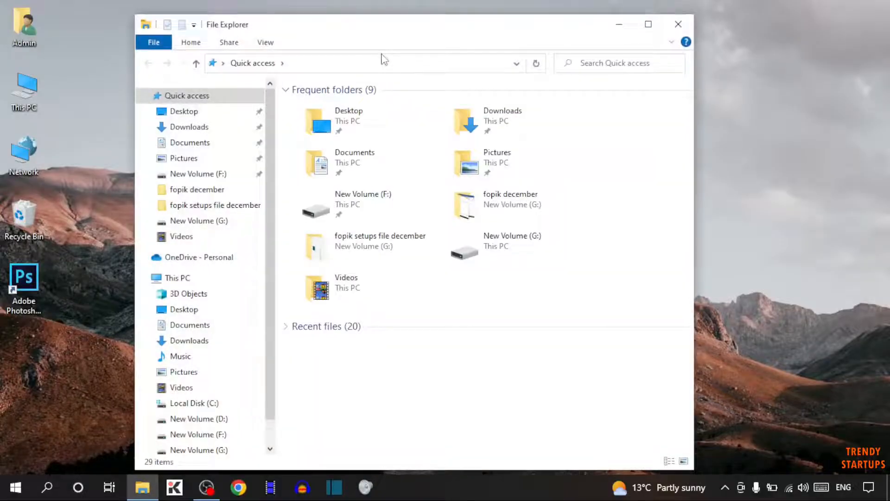
{"action": "left_click", "coordinate": [190, 127]}
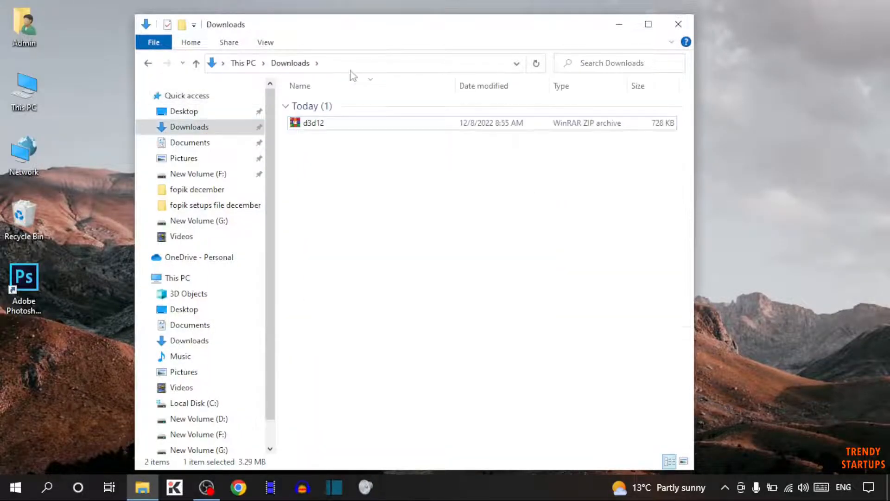
{"action": "mouse_move", "coordinate": [317, 130]}
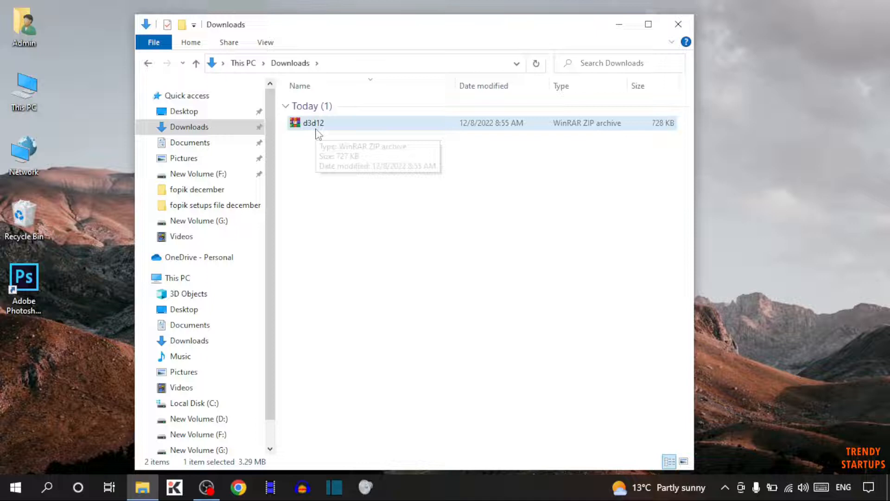
{"action": "right_click", "coordinate": [313, 122]}
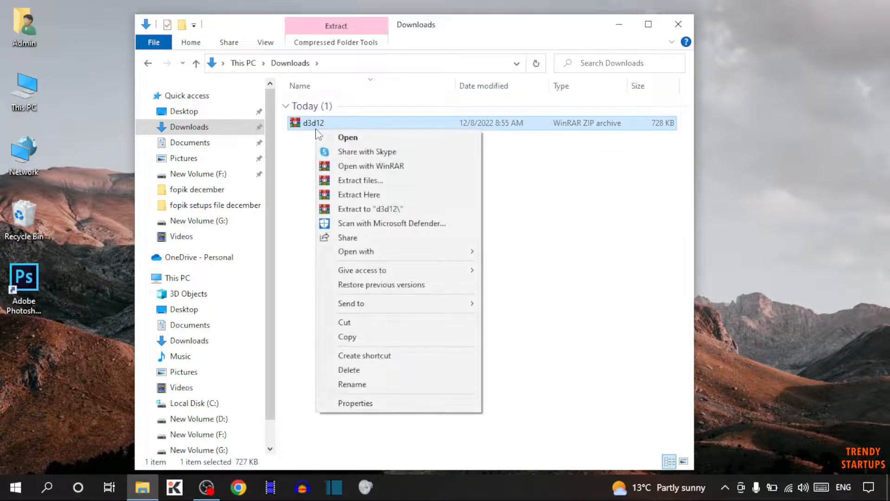
{"action": "mouse_move", "coordinate": [361, 181]}
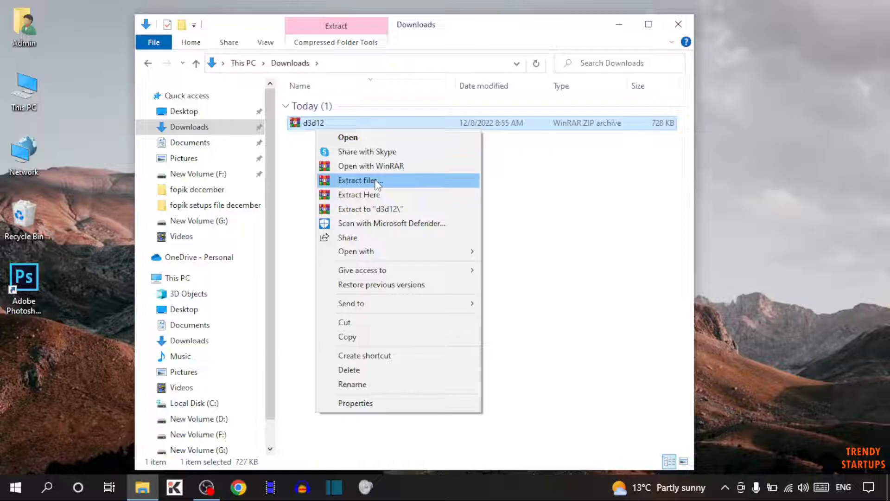
{"action": "left_click", "coordinate": [360, 180]}
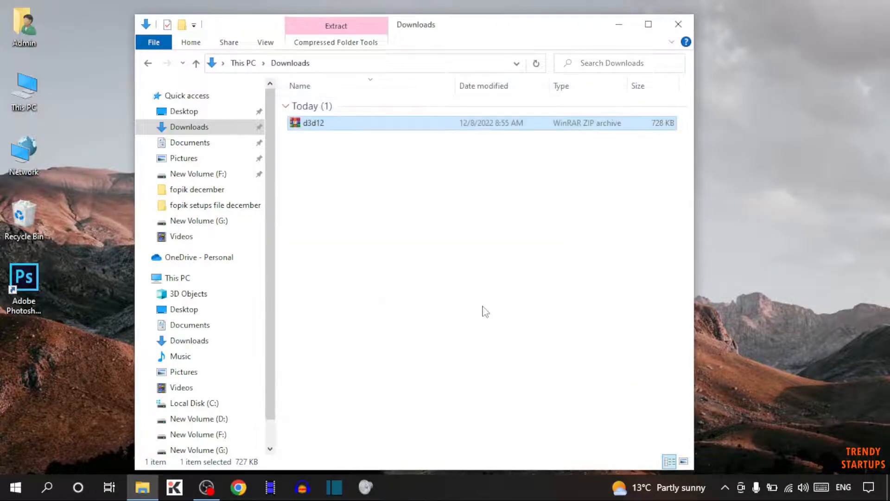
{"action": "left_click", "coordinate": [336, 25]}
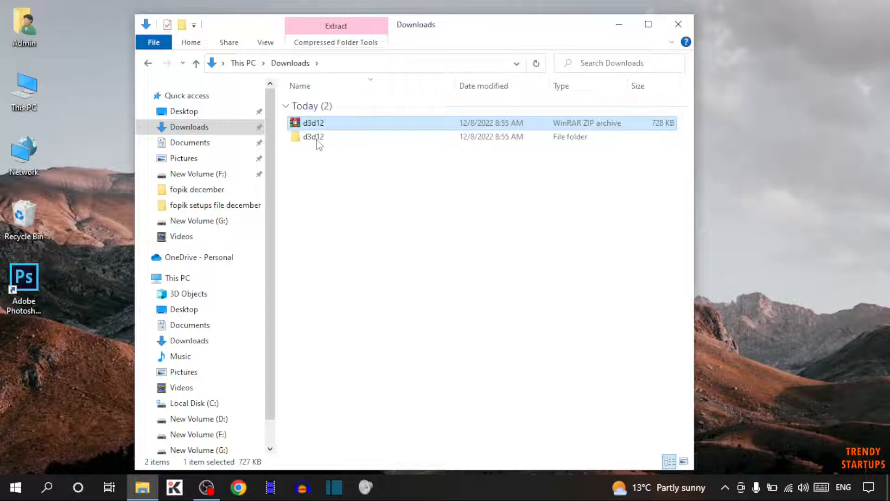
{"action": "mouse_move", "coordinate": [312, 136]}
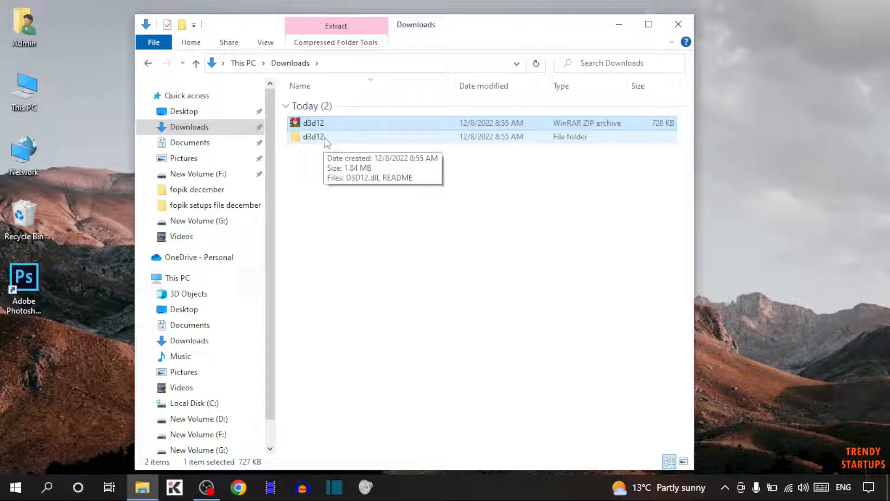
Open the extracted d3d12 folder, select D3D12.dll and bring up its copy menu
{"action": "double_click", "coordinate": [312, 136]}
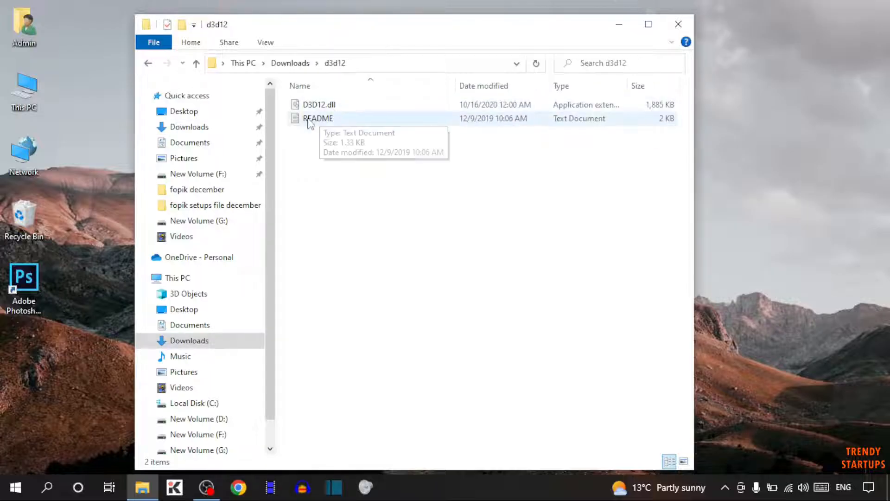
{"action": "mouse_move", "coordinate": [383, 108]}
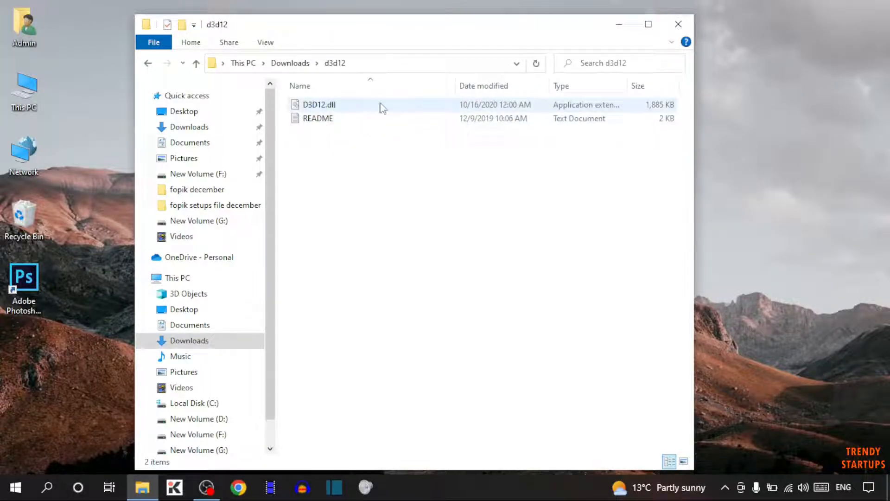
{"action": "left_click", "coordinate": [319, 104]}
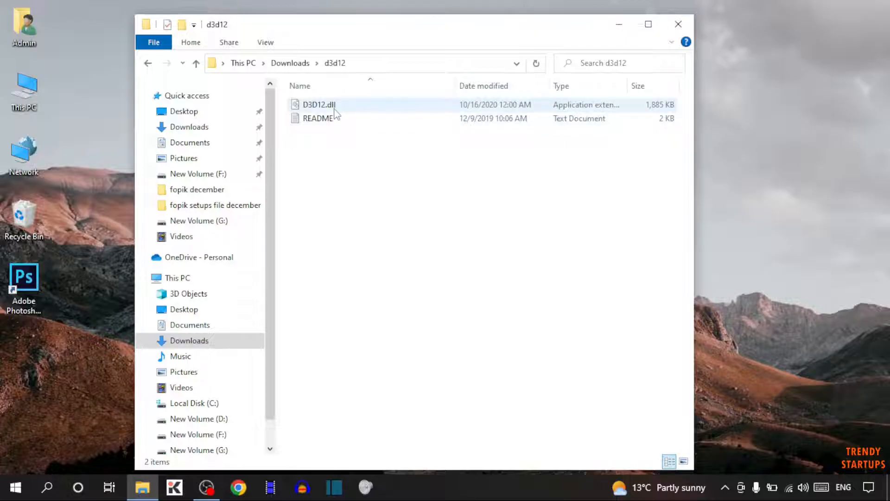
{"action": "right_click", "coordinate": [319, 104]}
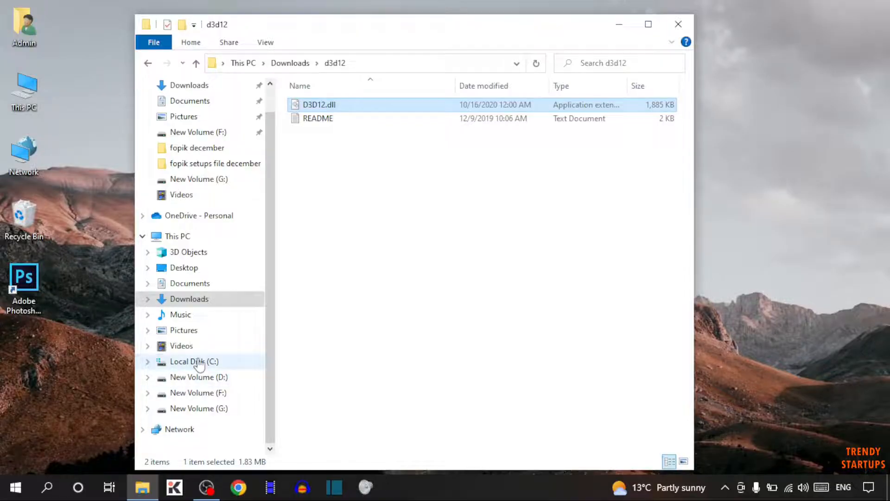
Navigate from Local Disk (C:) through Windows into the System32 folder
{"action": "left_click", "coordinate": [195, 361]}
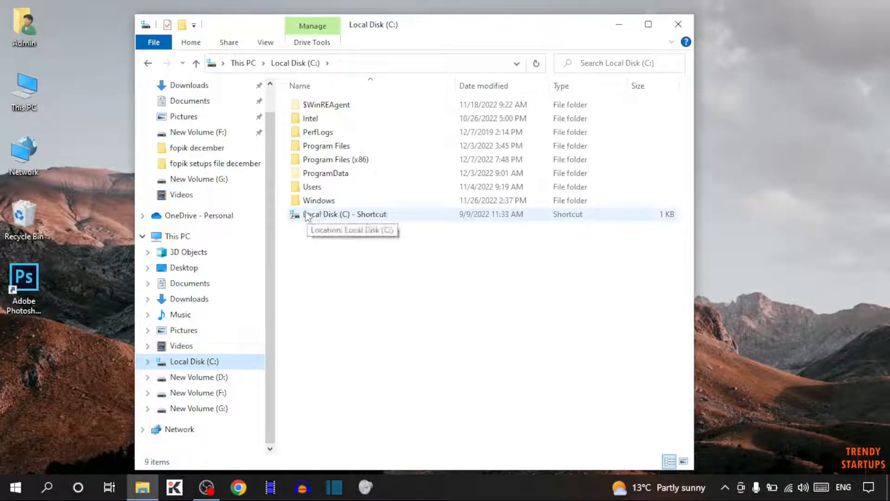
{"action": "mouse_move", "coordinate": [312, 200]}
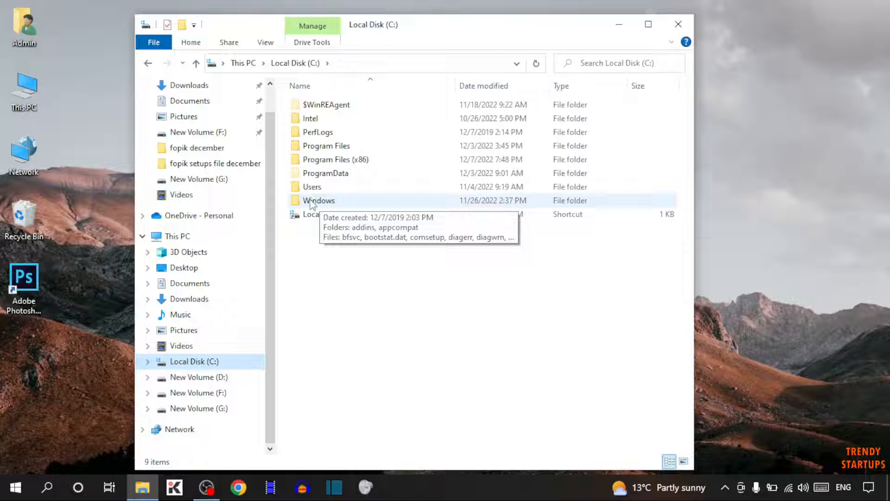
{"action": "double_click", "coordinate": [319, 200]}
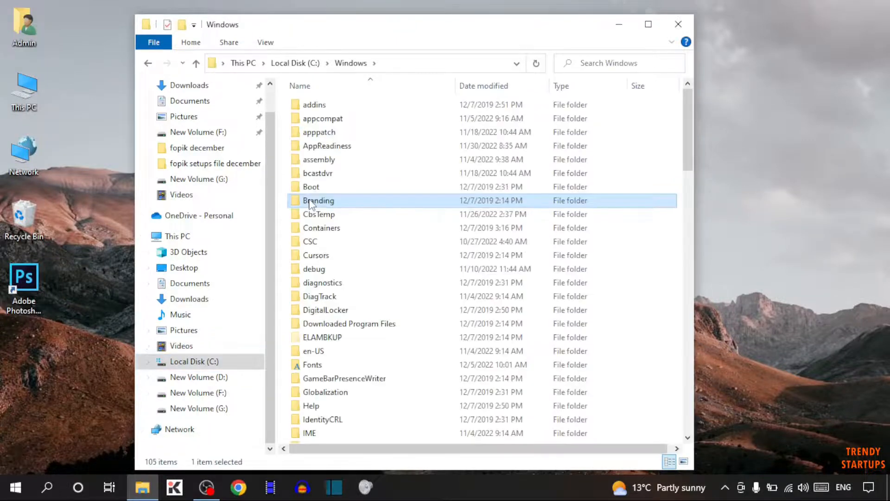
{"action": "scroll", "scroll_direction": "down", "scroll_amount": 3}
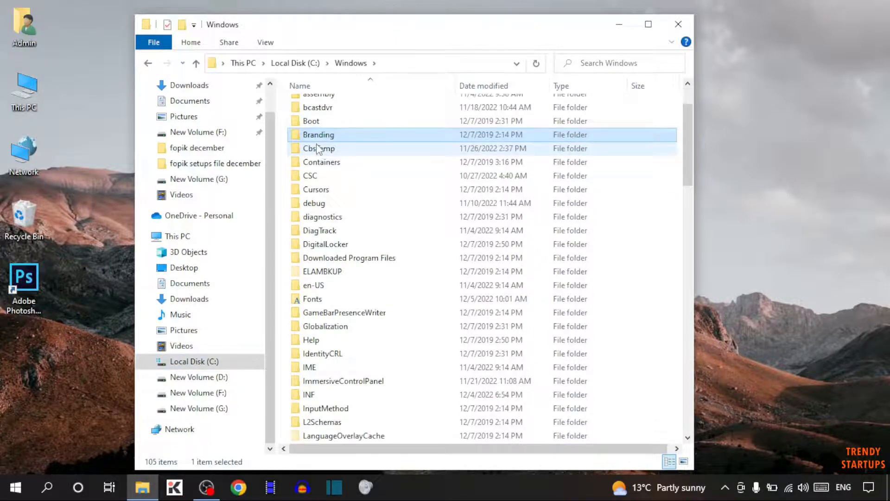
{"action": "scroll", "scroll_direction": "down", "scroll_amount": 3}
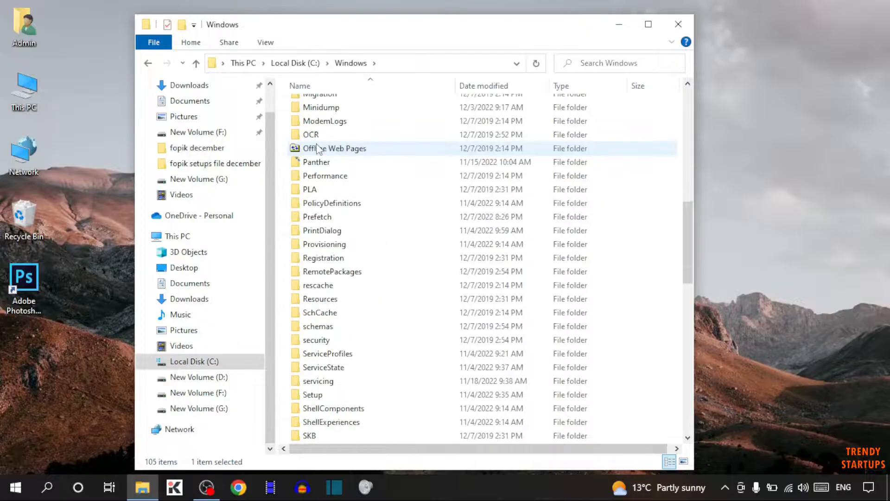
{"action": "scroll", "scroll_direction": "down", "scroll_amount": 3}
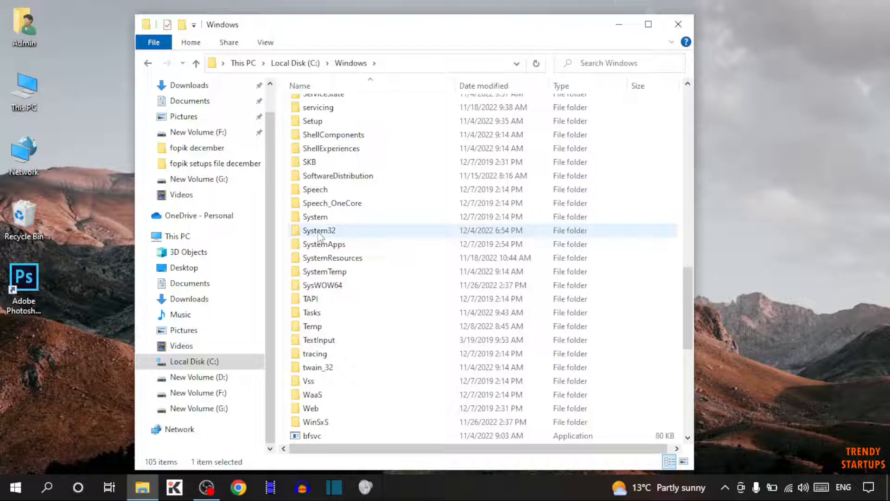
{"action": "mouse_move", "coordinate": [319, 230]}
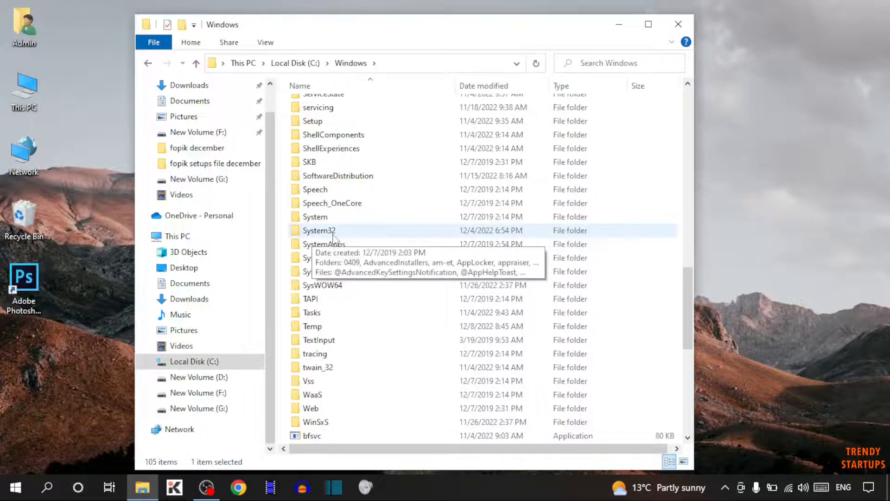
{"action": "double_click", "coordinate": [319, 230]}
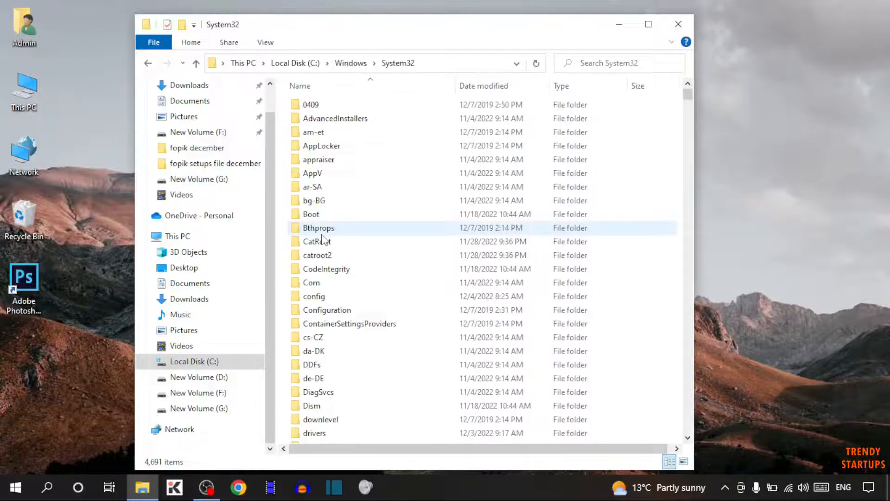